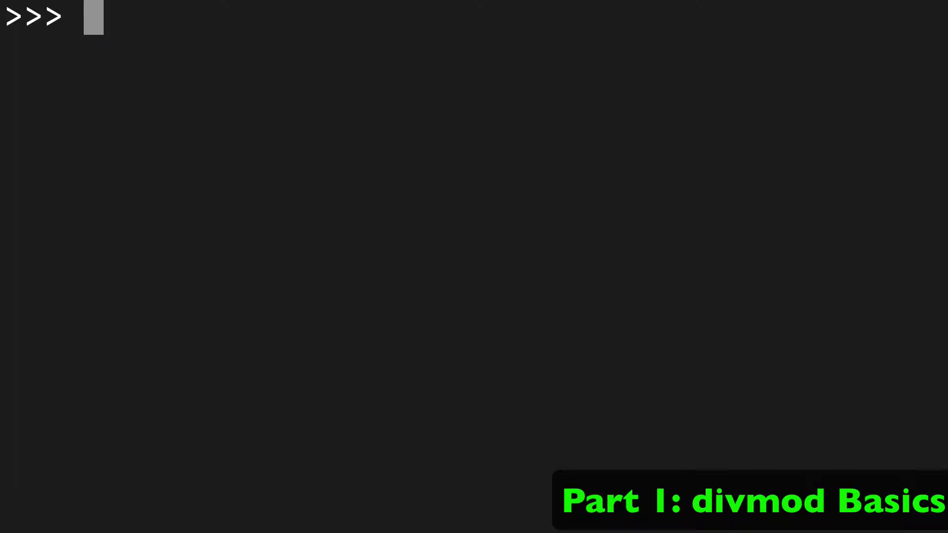
# Step: Evaluate divmod(10, 2) at the >>> prompt, returning (5, 0)
pyautogui.write('divm')
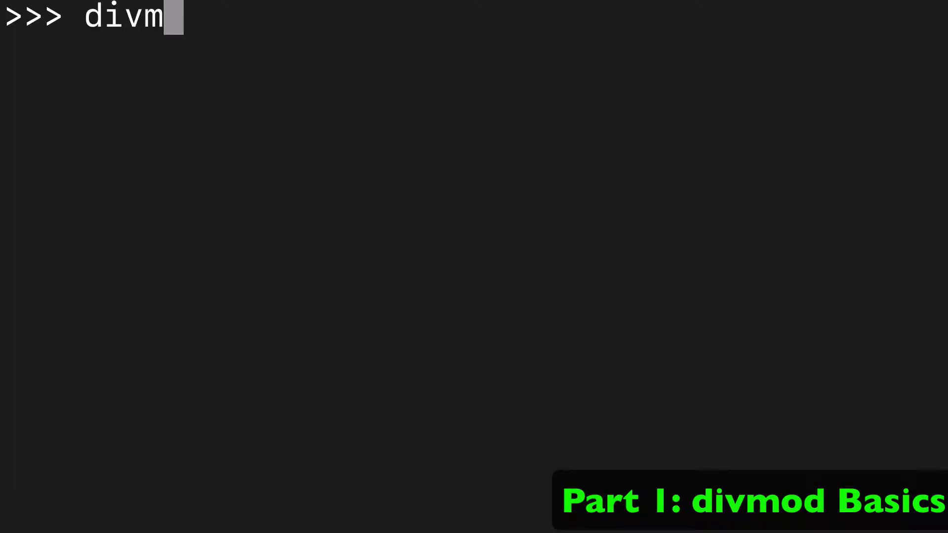
pyautogui.write('od()')
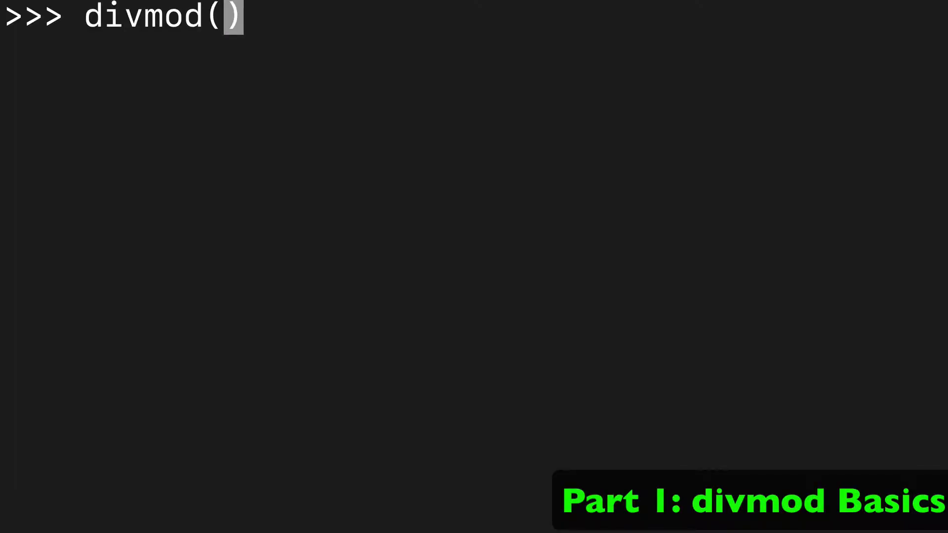
pyautogui.write('10, 2')
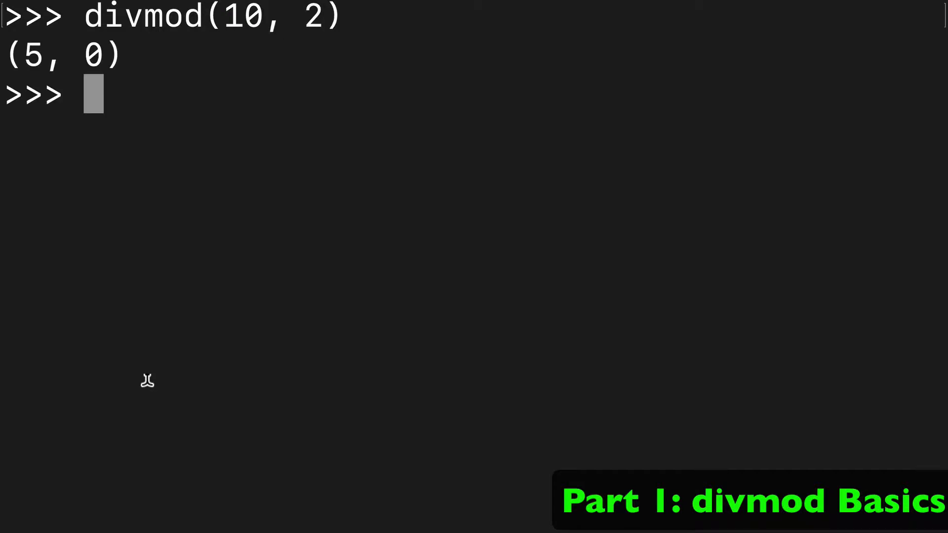
pyautogui.doubleClick(29, 54)
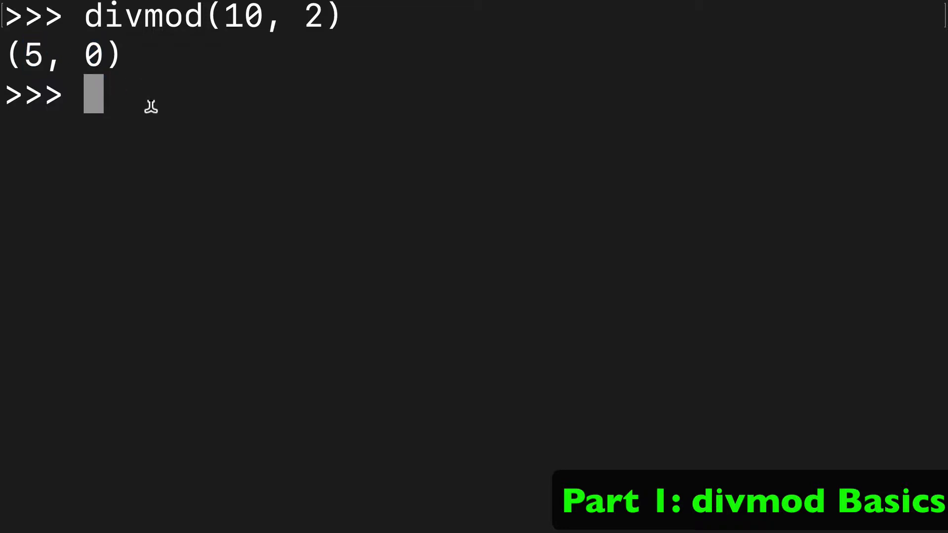
# Step: Run divmod(10, 3), divmod(10, 4) and divmod(10, 10), getting (3, 1), (2, 2) and (1, 0)
pyautogui.write('divmod(10, 3)')
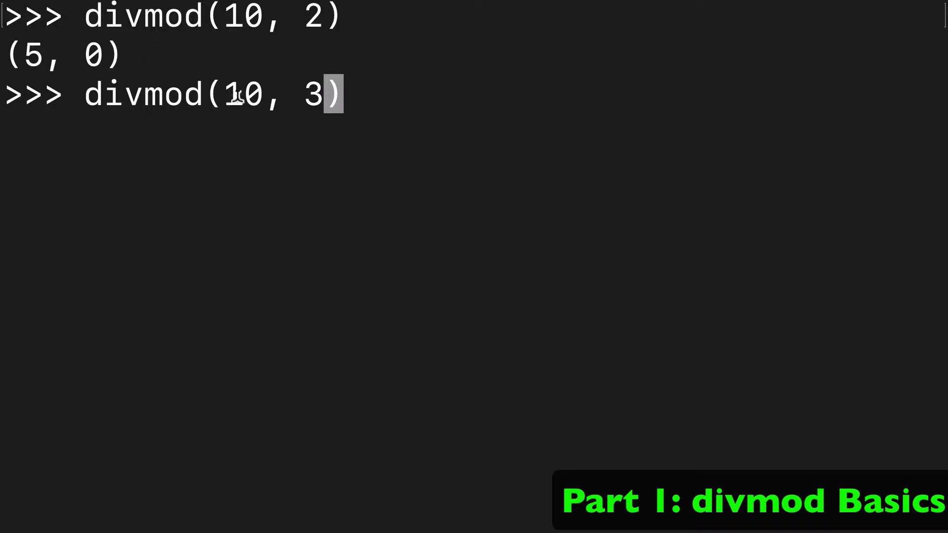
pyautogui.moveTo(310, 120)
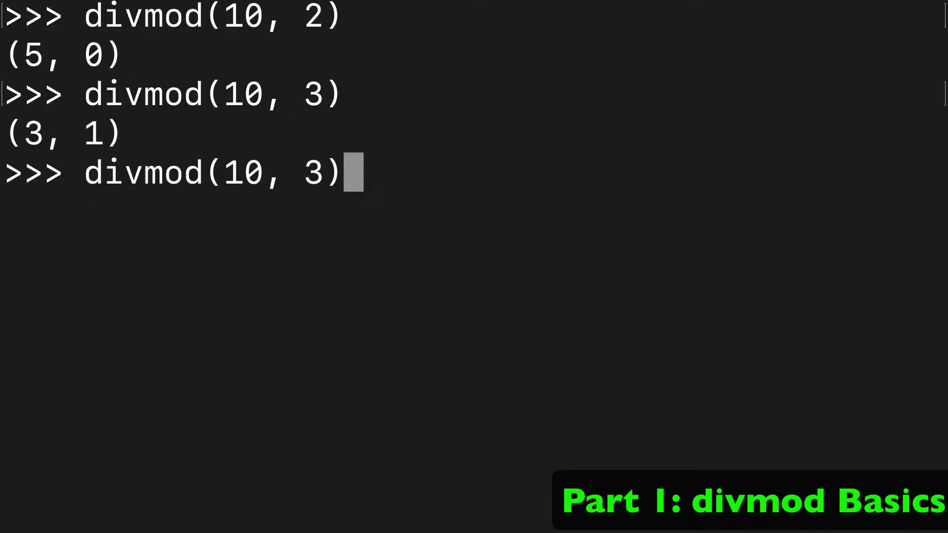
pyautogui.write('4')
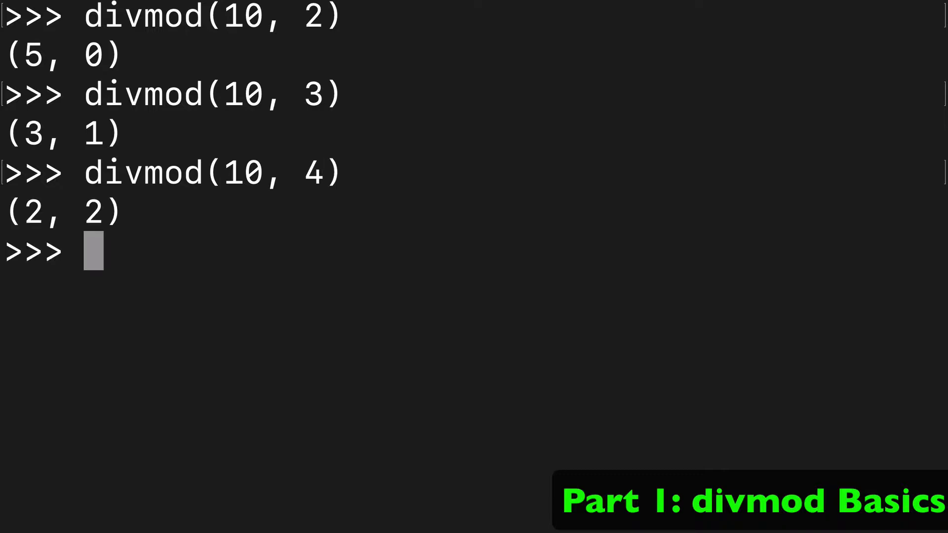
pyautogui.write('divmod(10, 10)')
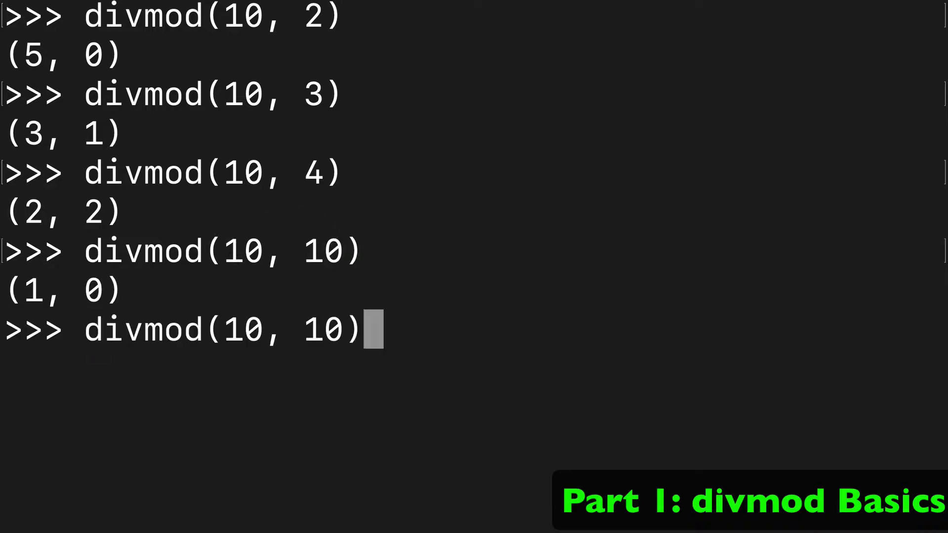
pyautogui.write('1')
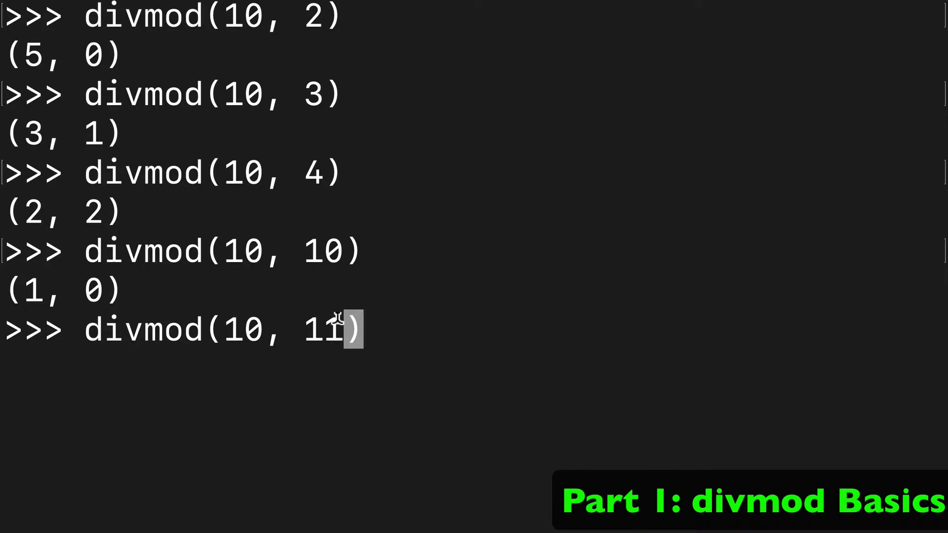
pyautogui.moveTo(236, 345)
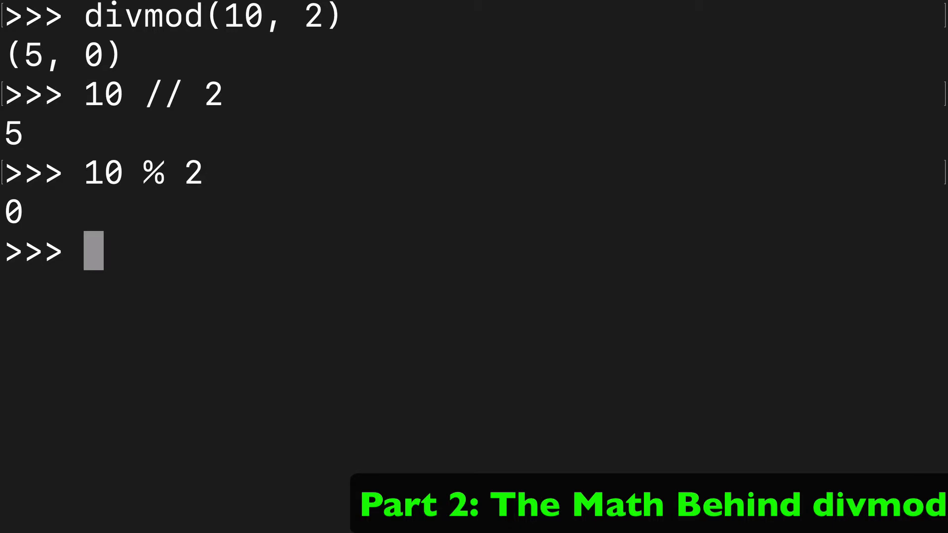
# Step: Enter divmod(10, 11) in the shell
pyautogui.write('divmod(10, 11)')
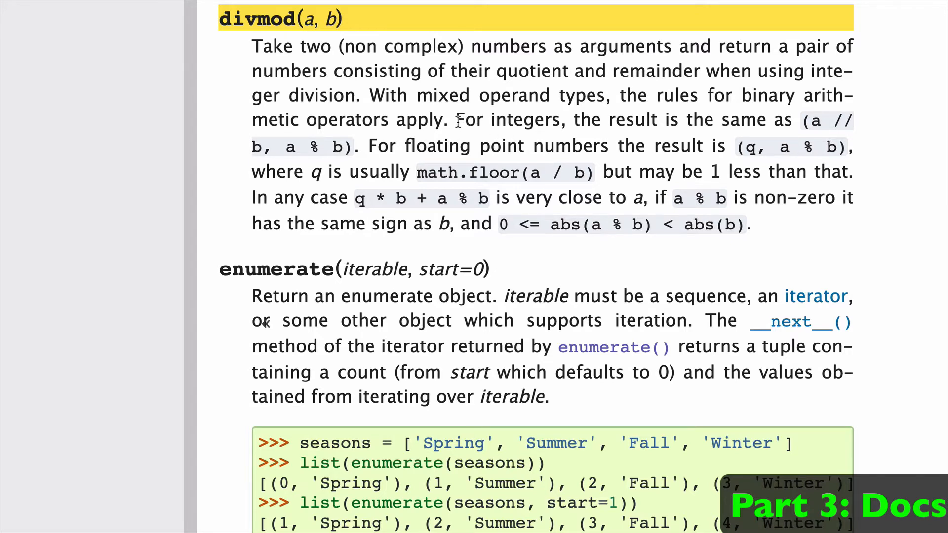
# Step: Highlight a // b and a % b in the divmod docs entry, then start typing 'a = divm'
pyautogui.doubleClick(827, 121)
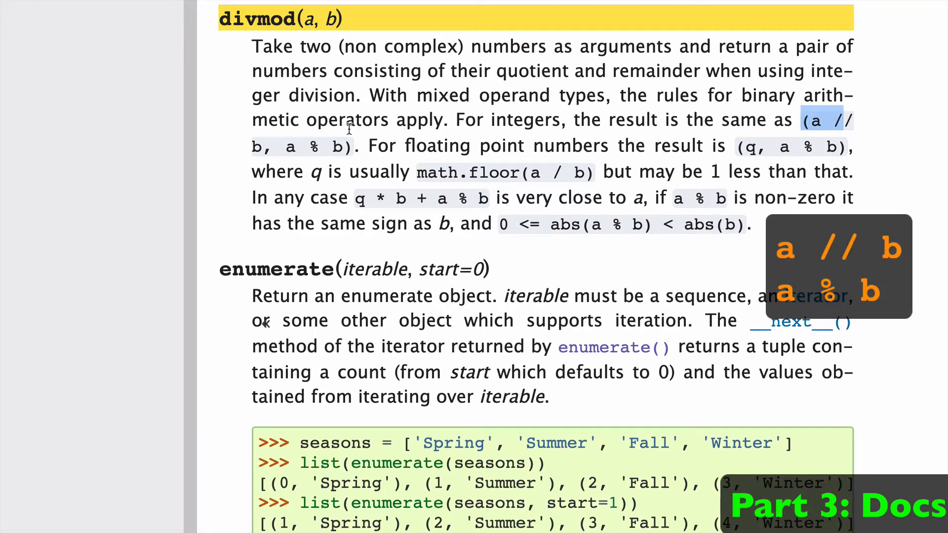
pyautogui.moveTo(269, 147)
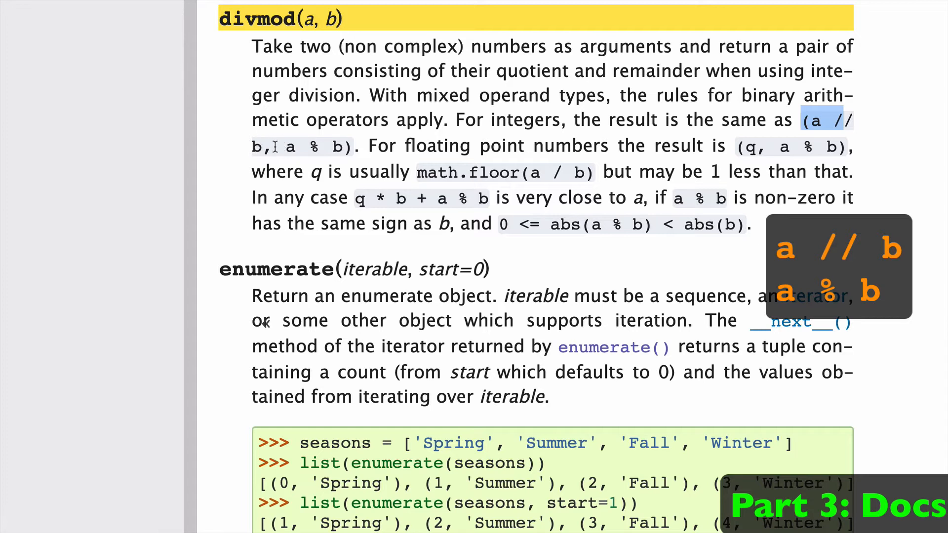
pyautogui.moveTo(278, 147); pyautogui.dragTo(344, 147)
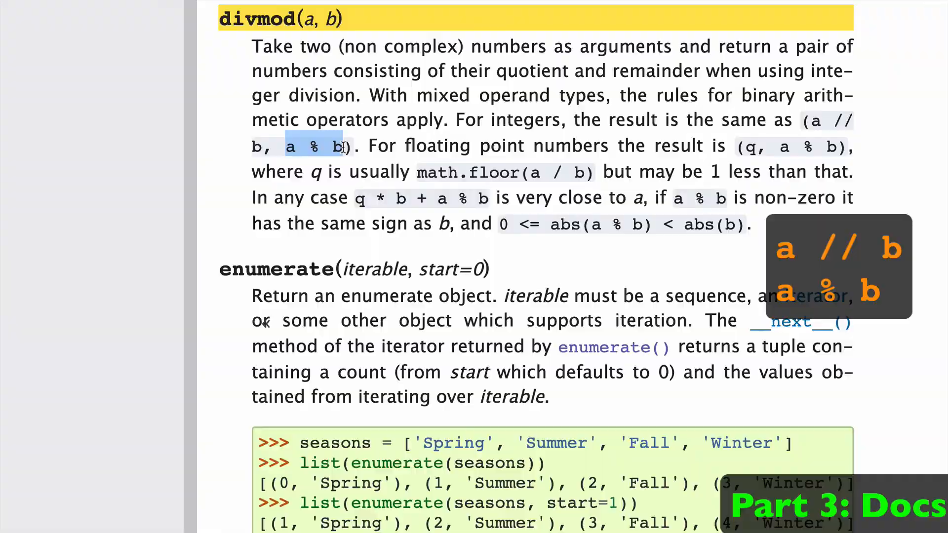
pyautogui.write('a = divm')
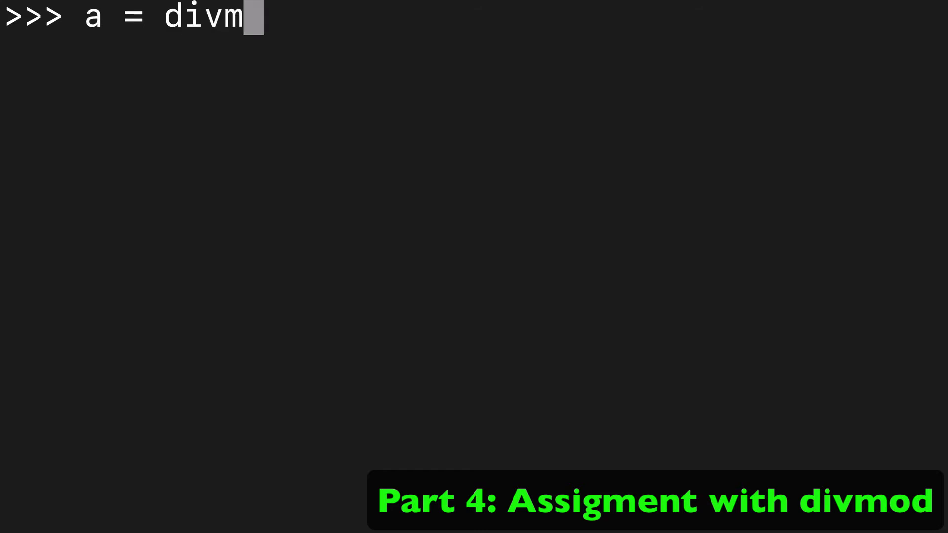
# Step: Assign a = divmod(10, 2) and briefly highlight its (5, 0) tuple output
pyautogui.write('od(10, 2')
pyautogui.write('a')
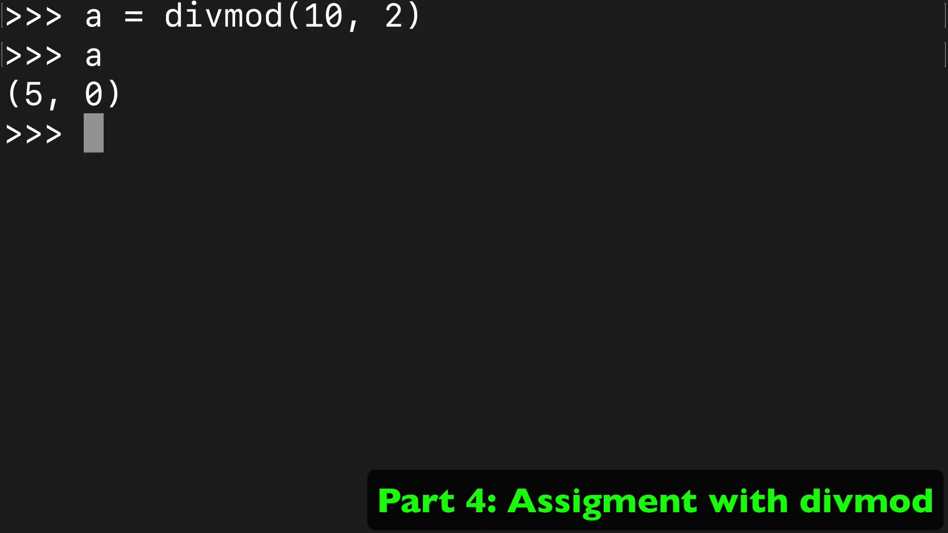
pyautogui.doubleClick(61, 94)
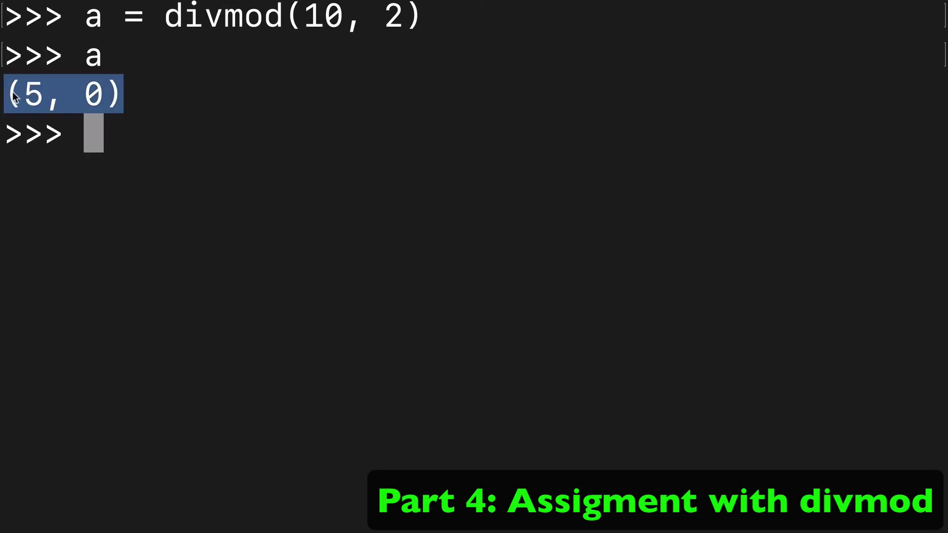
pyautogui.click(169, 149)
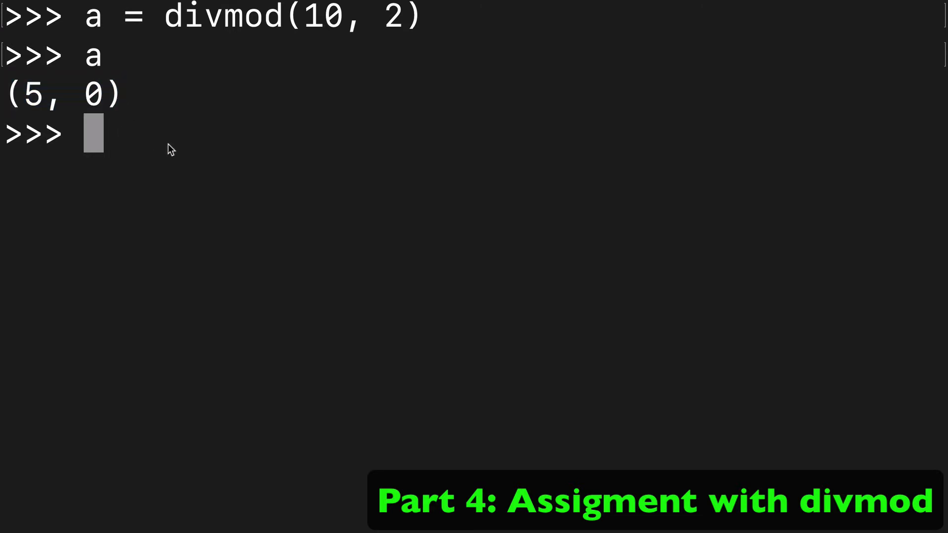
pyautogui.write('b')
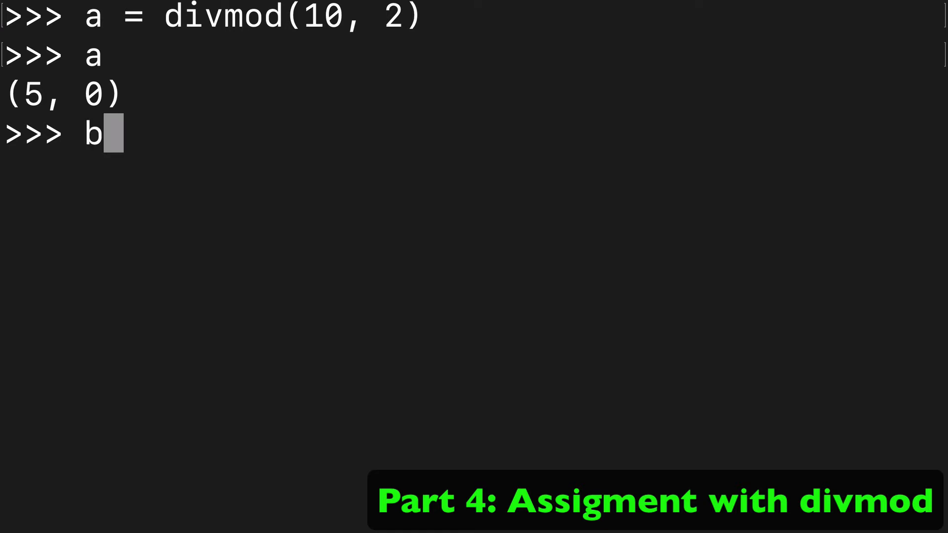
# Step: Unpack divmod(10, 2) into b and c, then start inspecting b
pyautogui.write(', c')
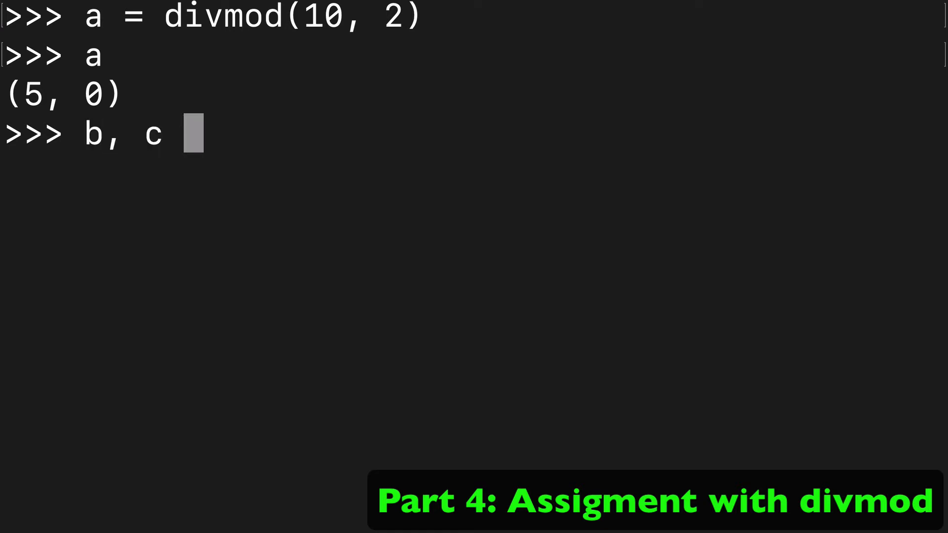
pyautogui.write('= divmod')
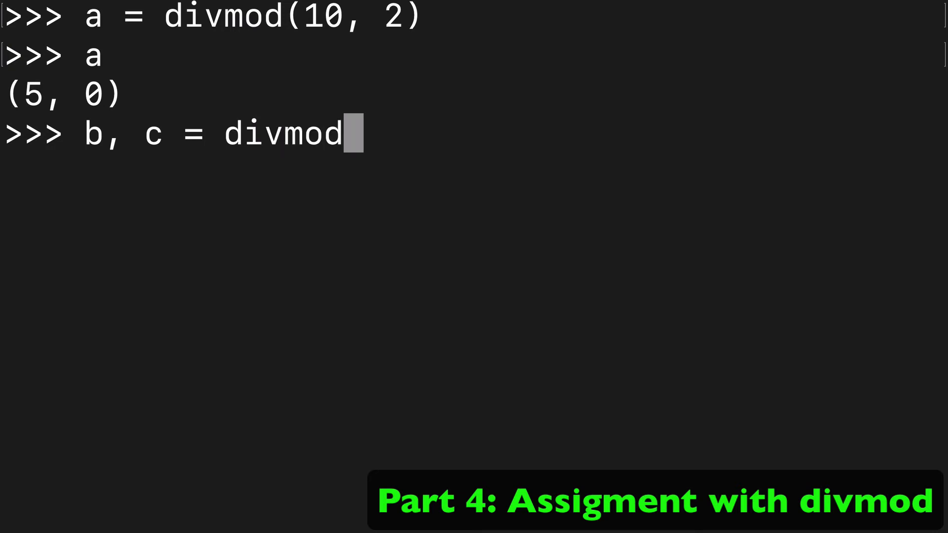
pyautogui.write('(10, 2)')
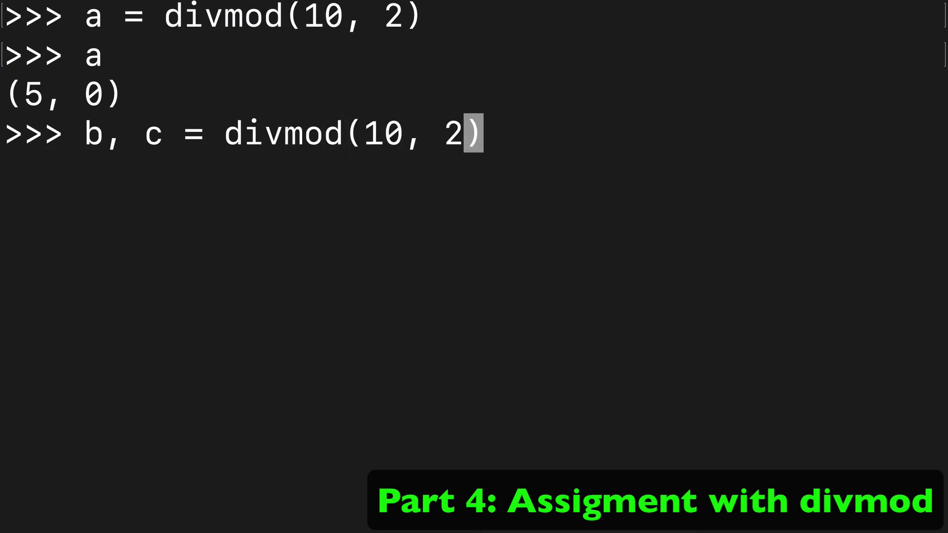
pyautogui.write('b')
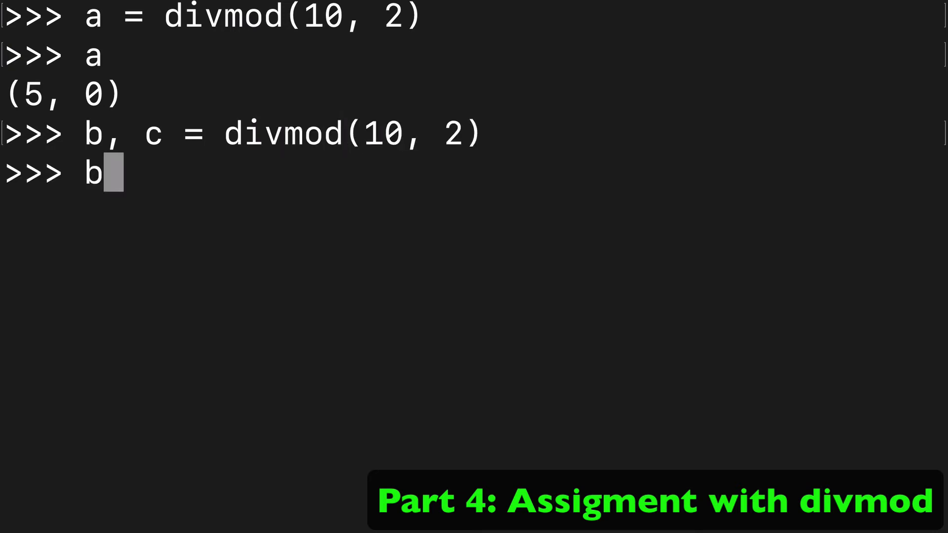